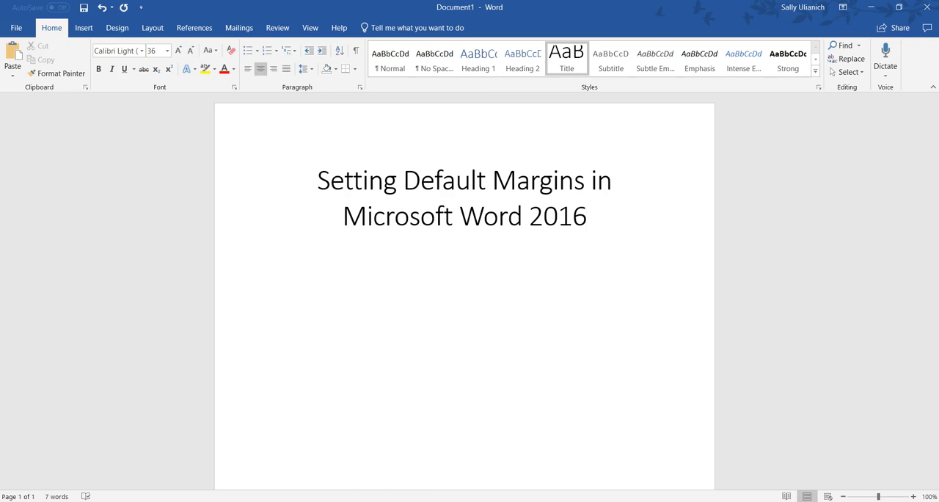
- Reach the custom margin settings from Layout > Margins to enter .5 on all four sides
left_click(586, 216)
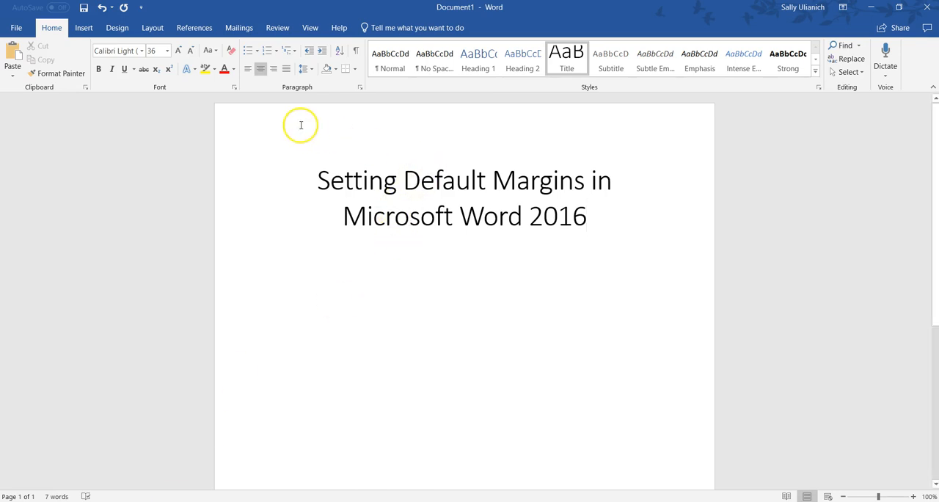
mouse_move(225, 122)
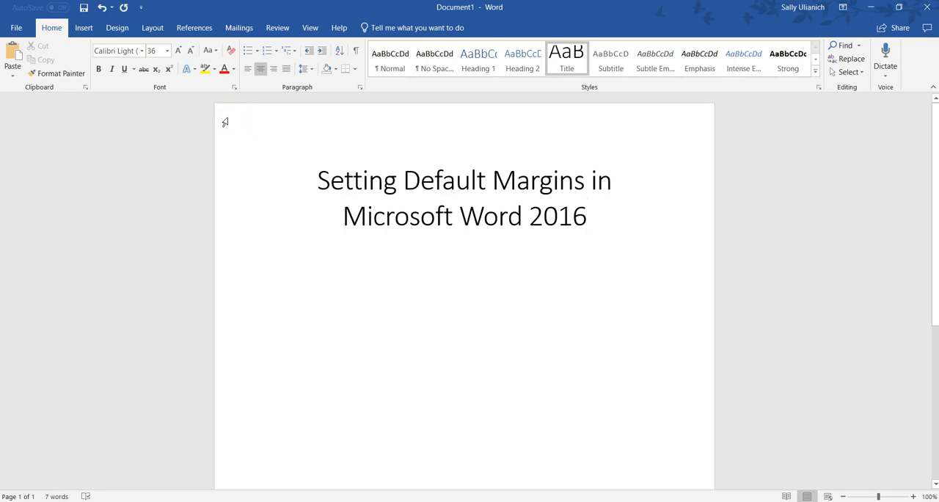
left_click(586, 215)
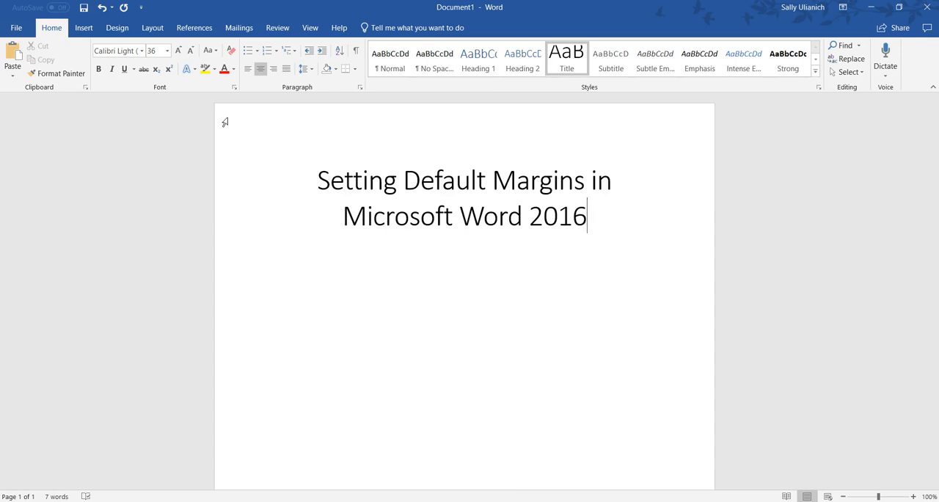
mouse_move(169, 102)
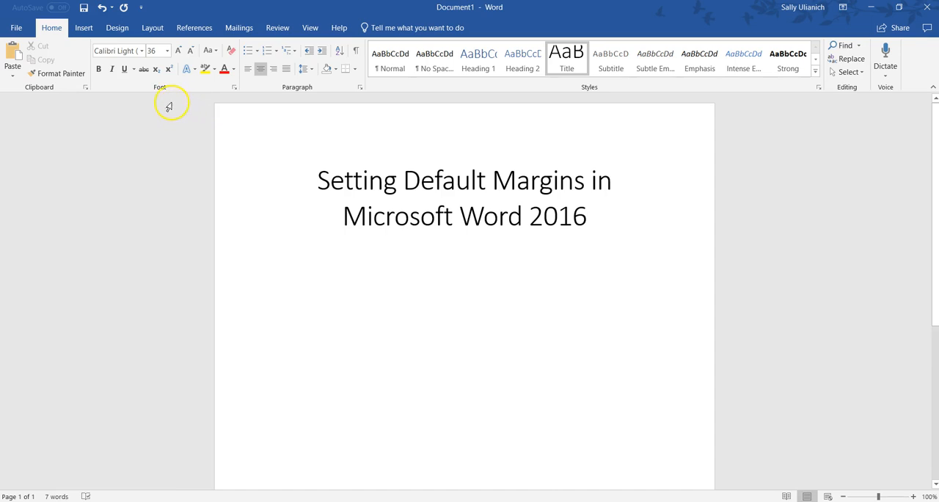
left_click(152, 27)
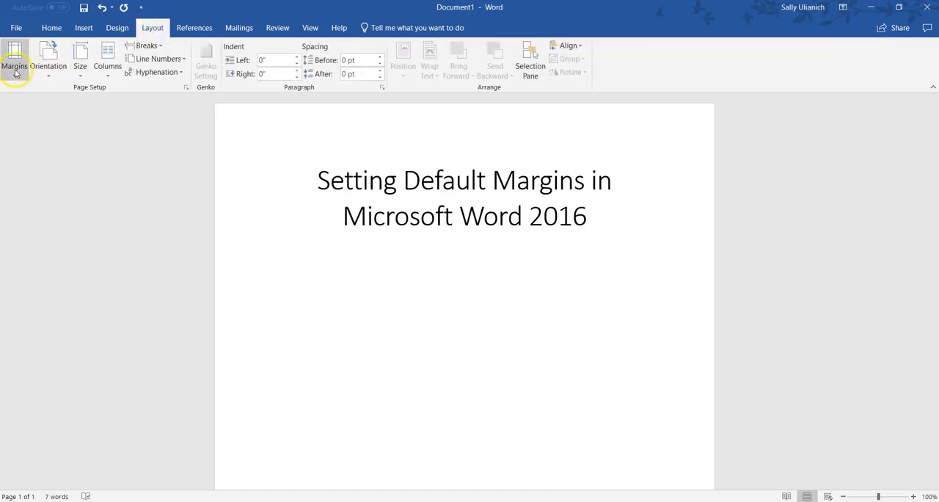
left_click(15, 59)
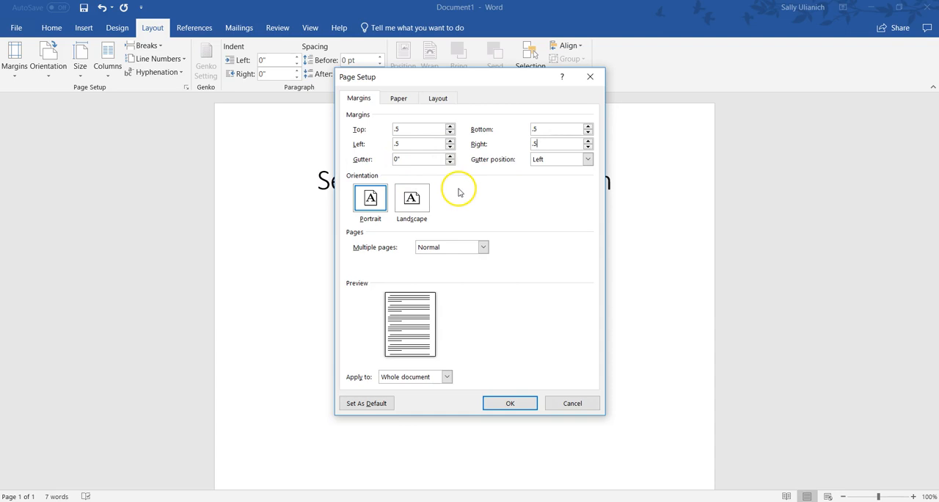
- Save the half-inch margins as Word's default page setup and confirm the change
left_click(366, 403)
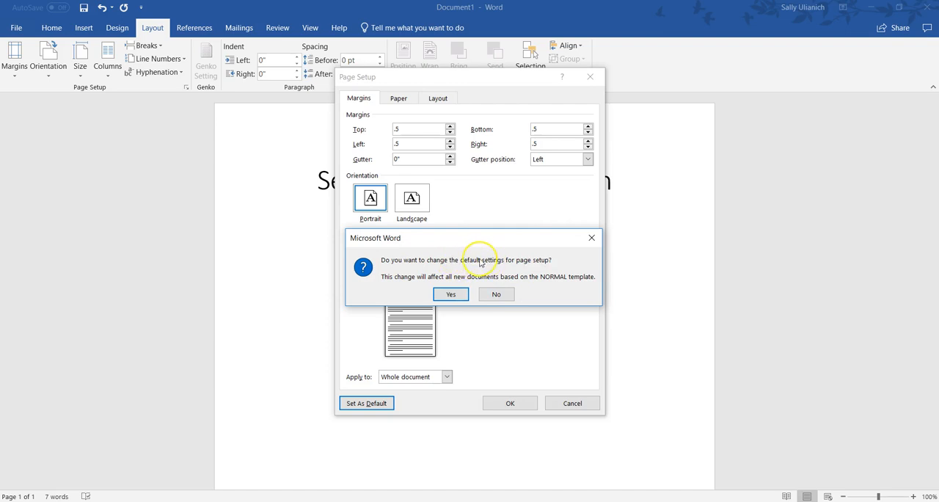
mouse_move(477, 260)
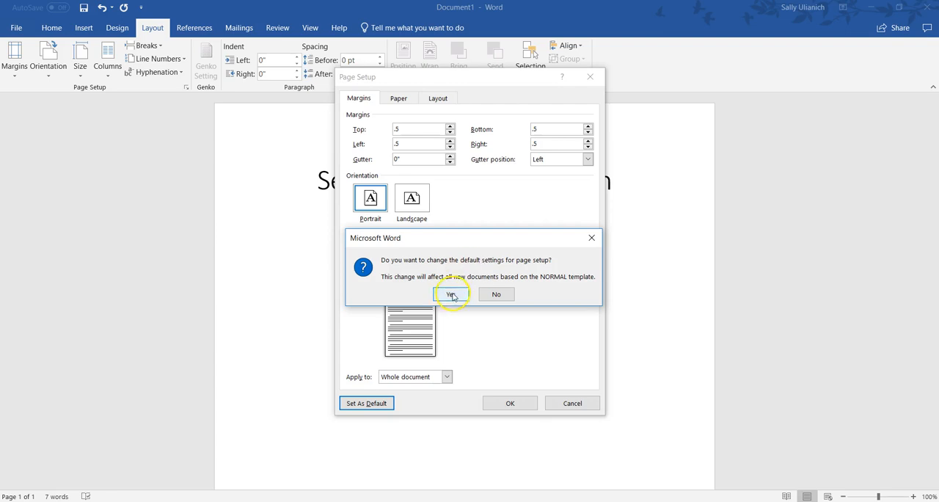
left_click(451, 293)
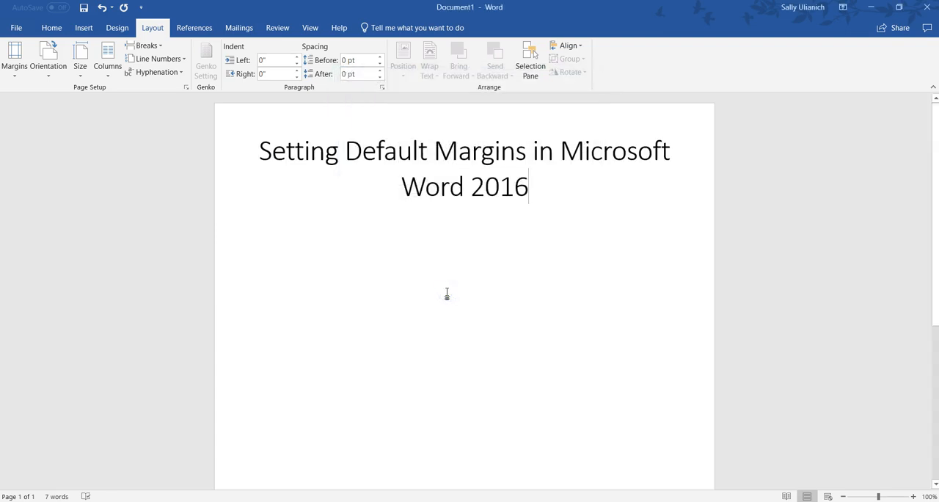
mouse_move(250, 232)
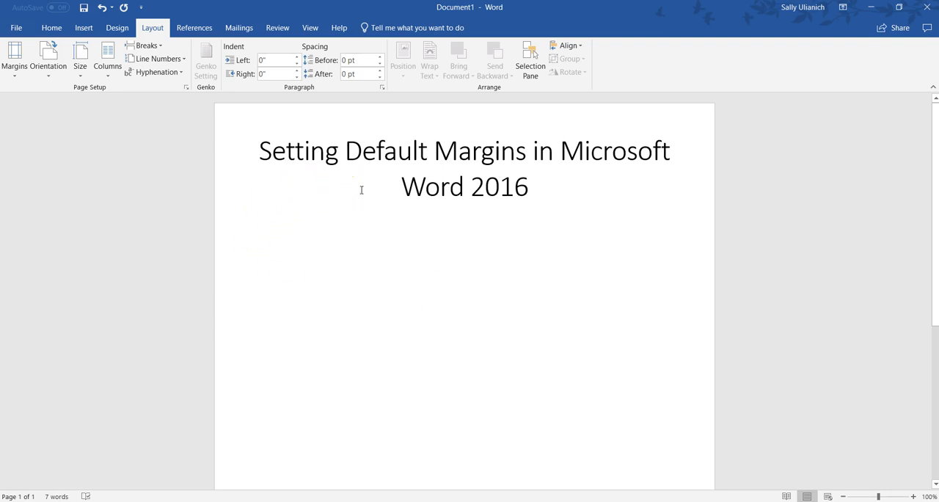
- Apply the Normal one-inch margin preset so Page Setup shows 1" on every side
left_click(528, 187)
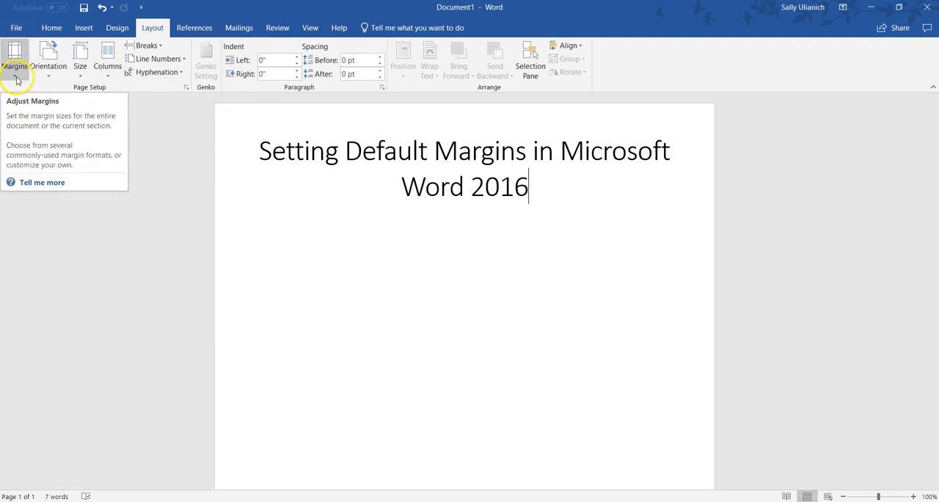
left_click(14, 55)
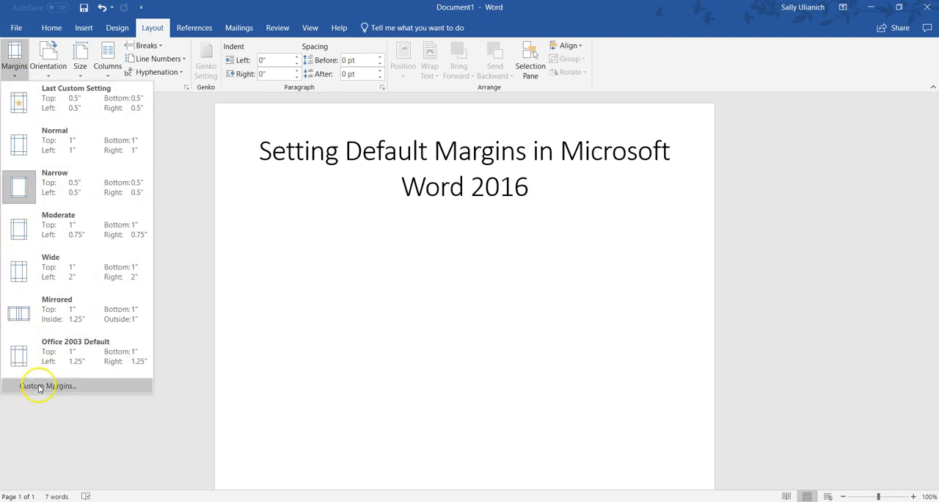
left_click(47, 386)
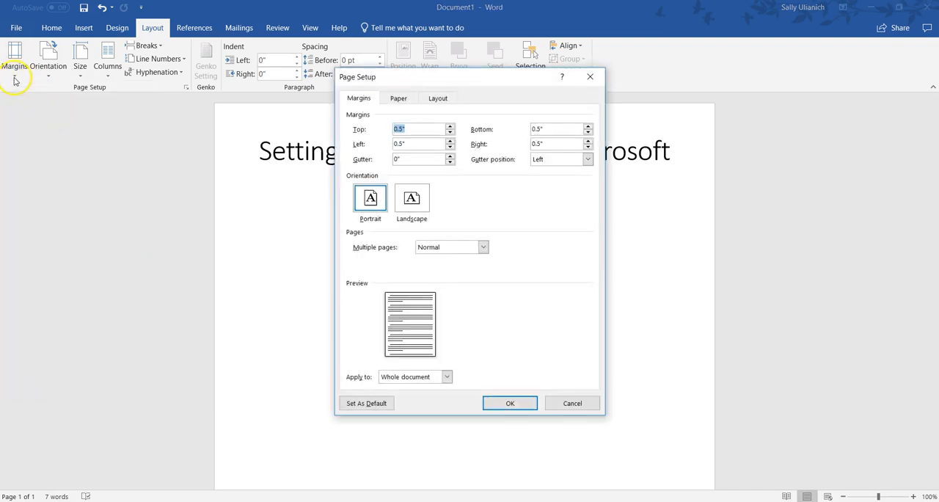
left_click(15, 59)
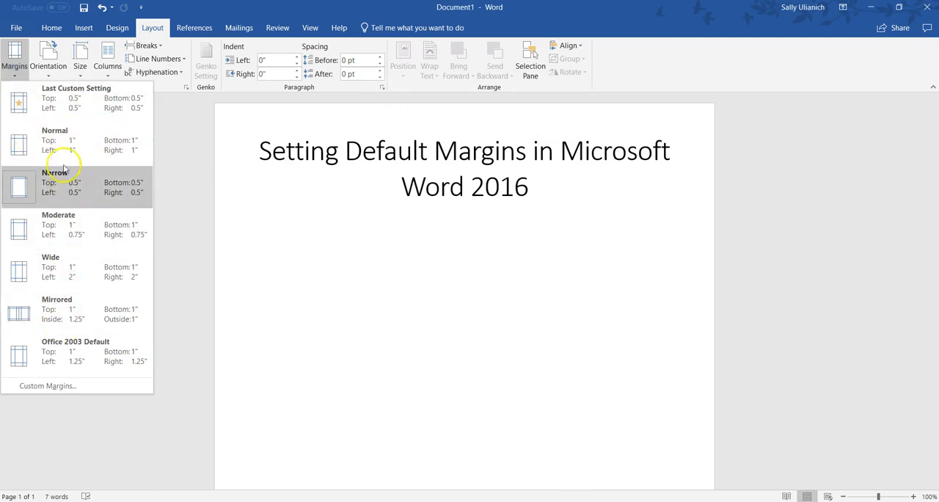
mouse_move(84, 139)
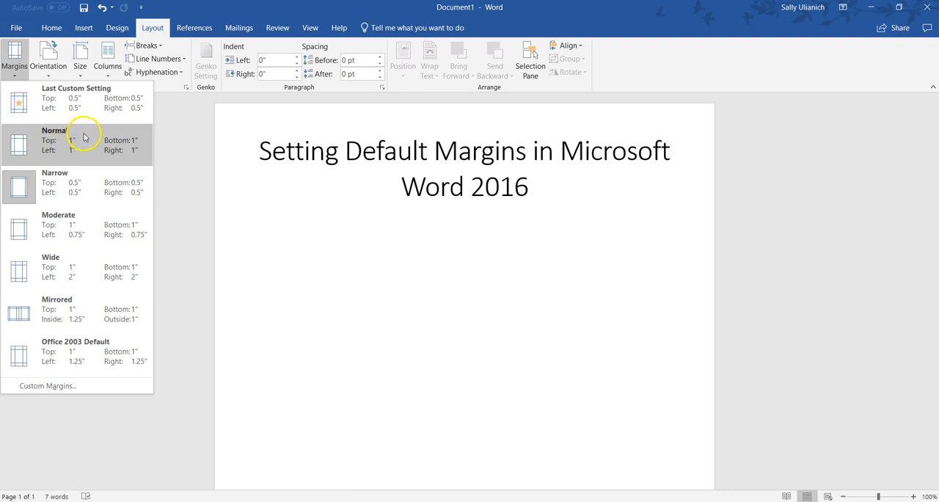
left_click(77, 144)
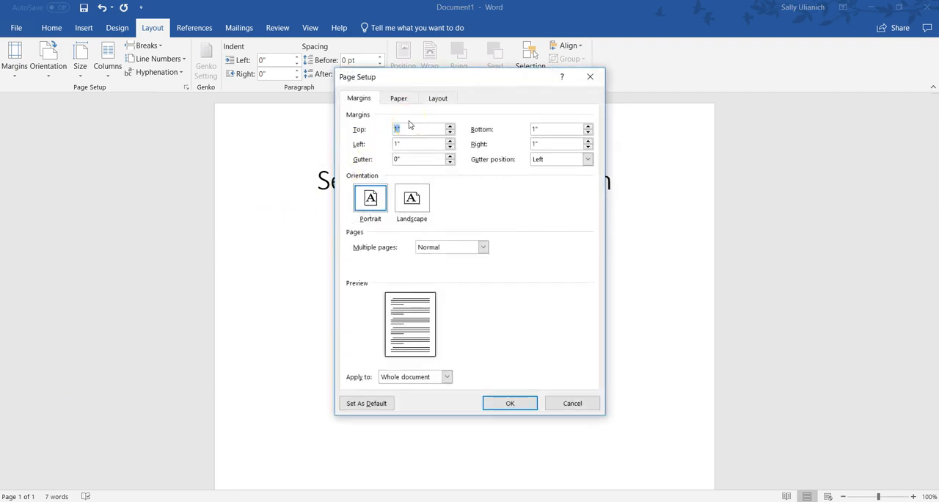
mouse_move(487, 138)
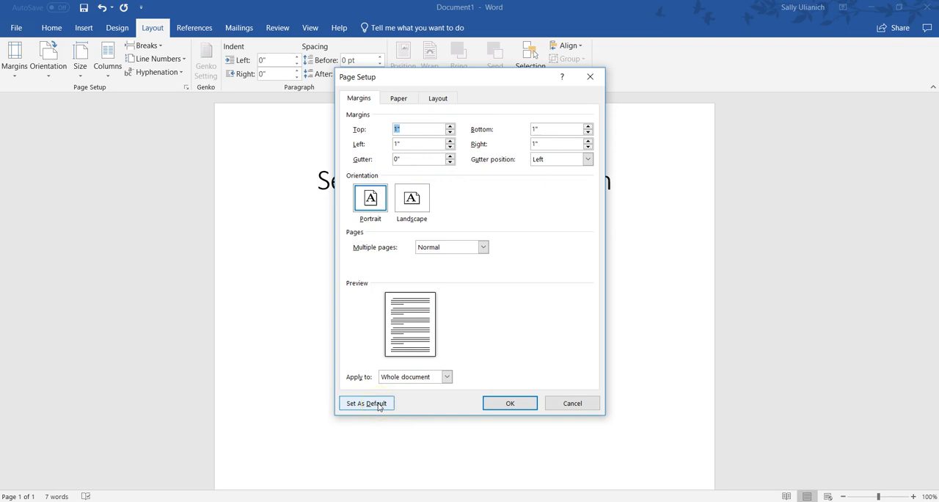
- Save the one-inch margins as the default and verify Normal is the current preset
left_click(366, 402)
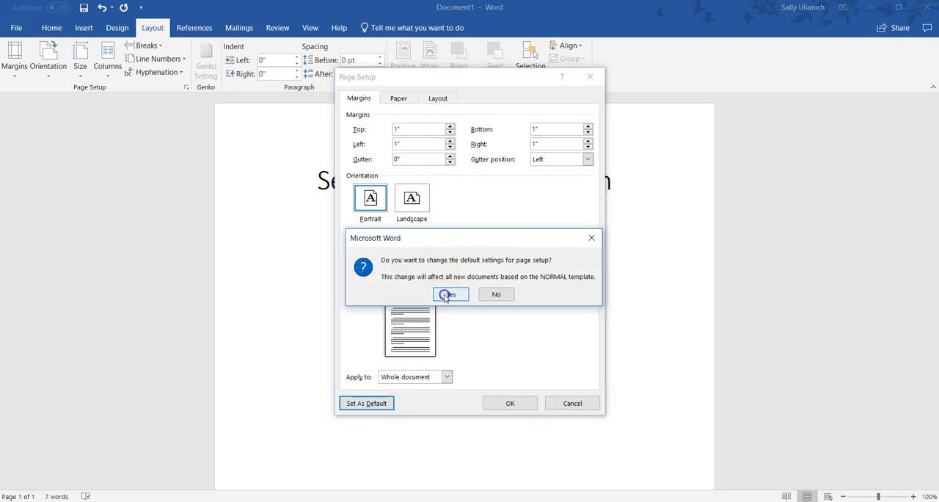
left_click(449, 294)
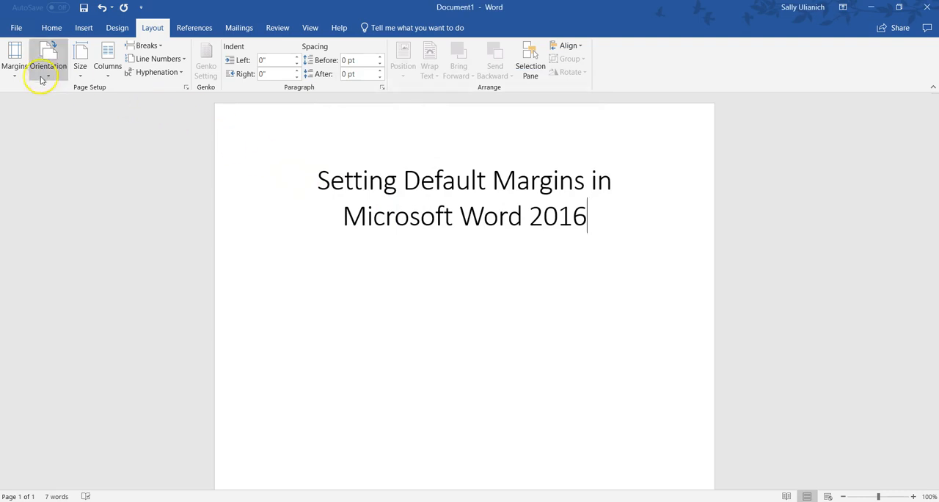
left_click(14, 59)
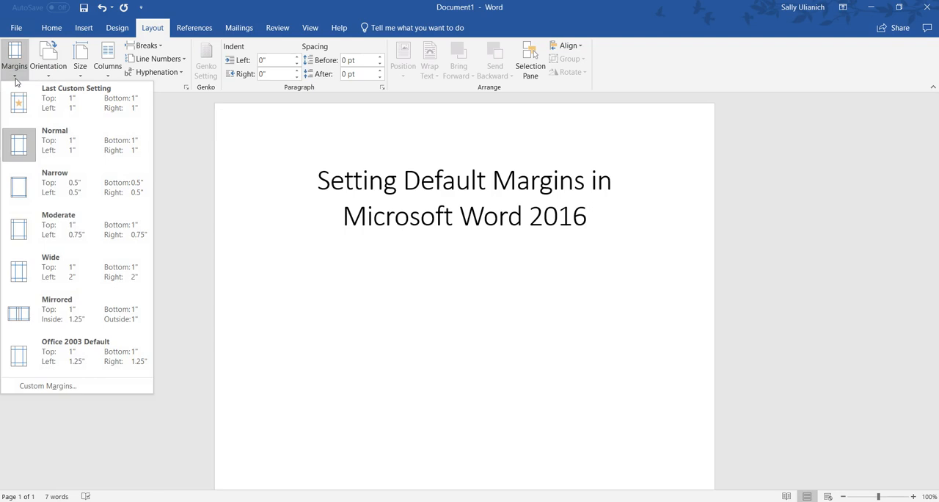